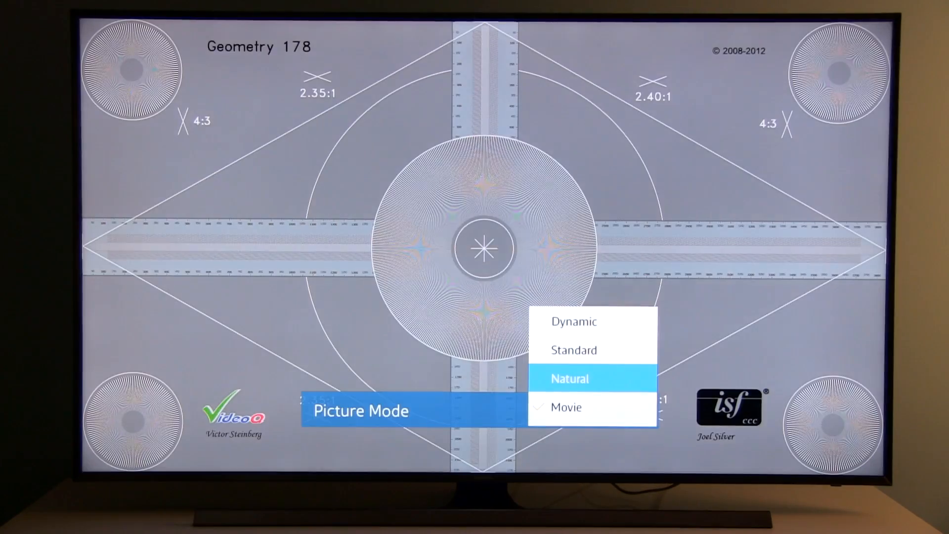
Step: Set Picture Mode to Movie
{"action": "left_click", "coordinate": [566, 407]}
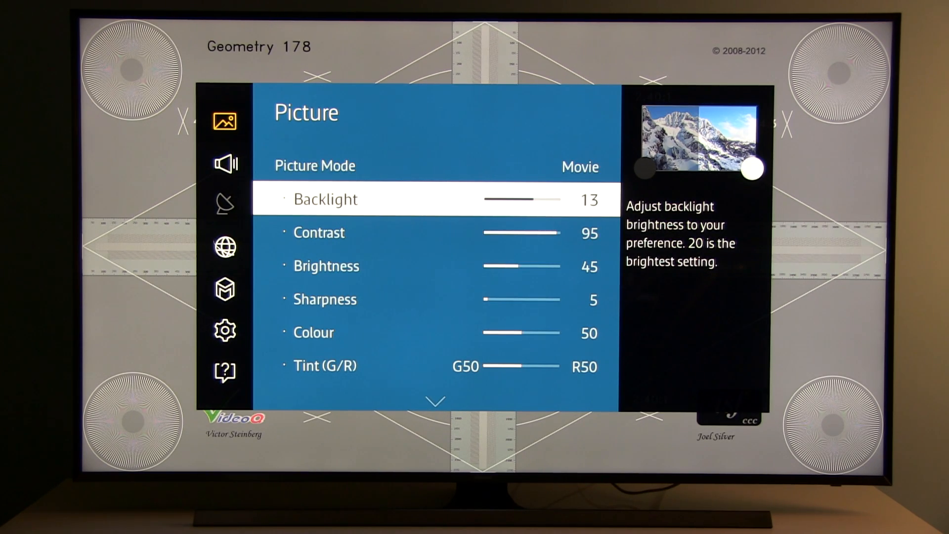
Step: Review Contrast, Sharpness, Colour and Picture Size, then reach Advanced Settings
{"action": "key", "text": "Down"}
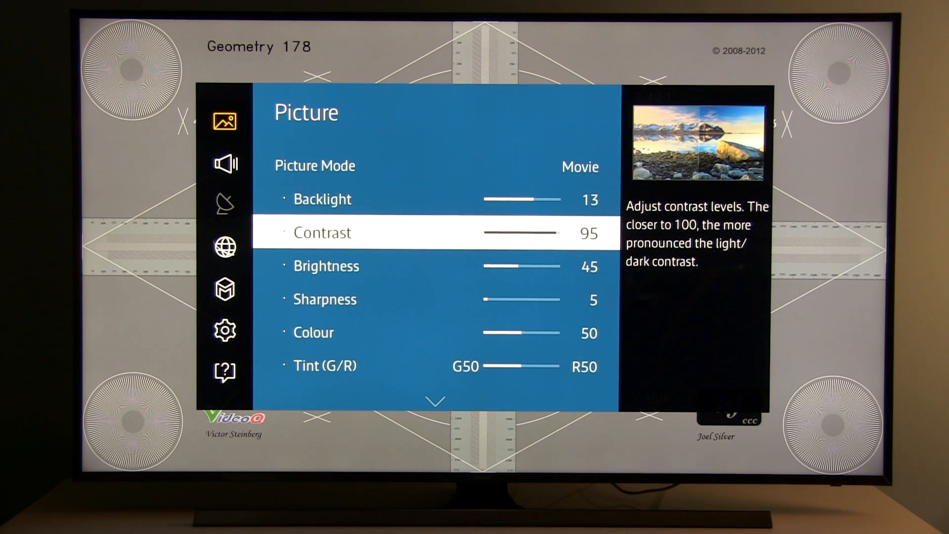
{"action": "key", "text": "Down"}
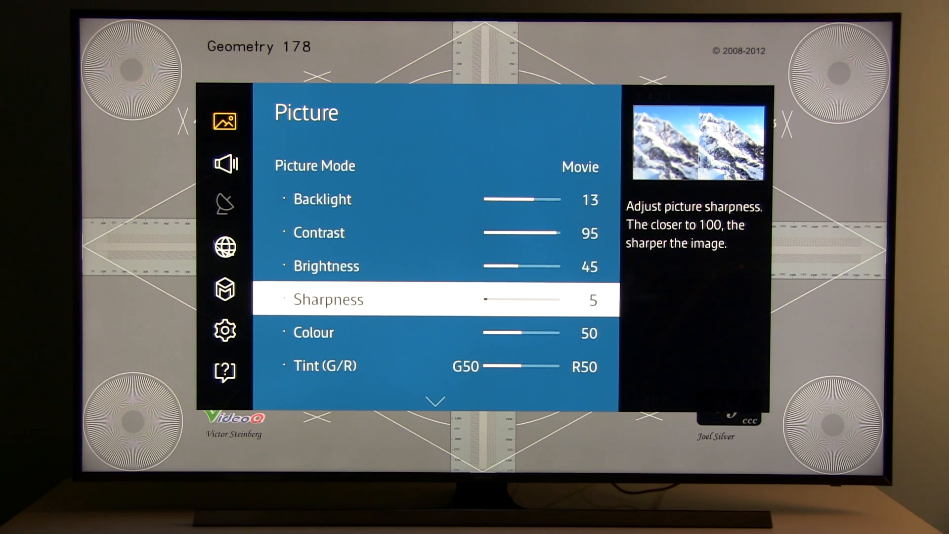
{"action": "key", "text": "down"}
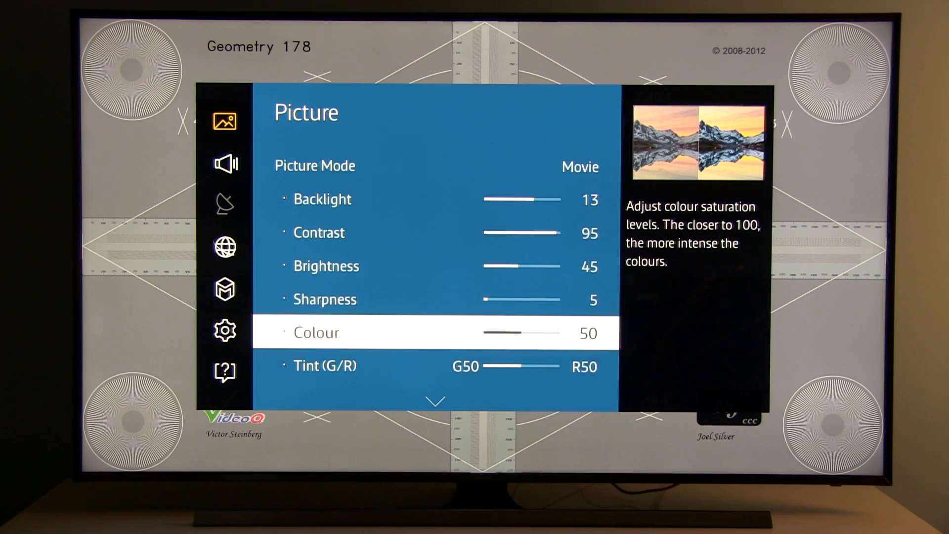
{"action": "scroll", "scroll_direction": "down", "scroll_amount": 3}
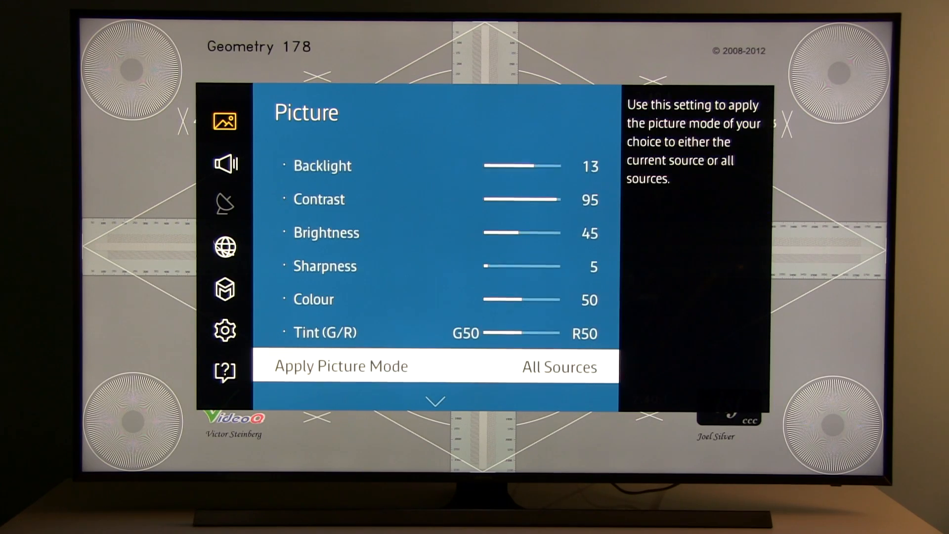
{"action": "scroll", "scroll_direction": "down", "scroll_amount": 3}
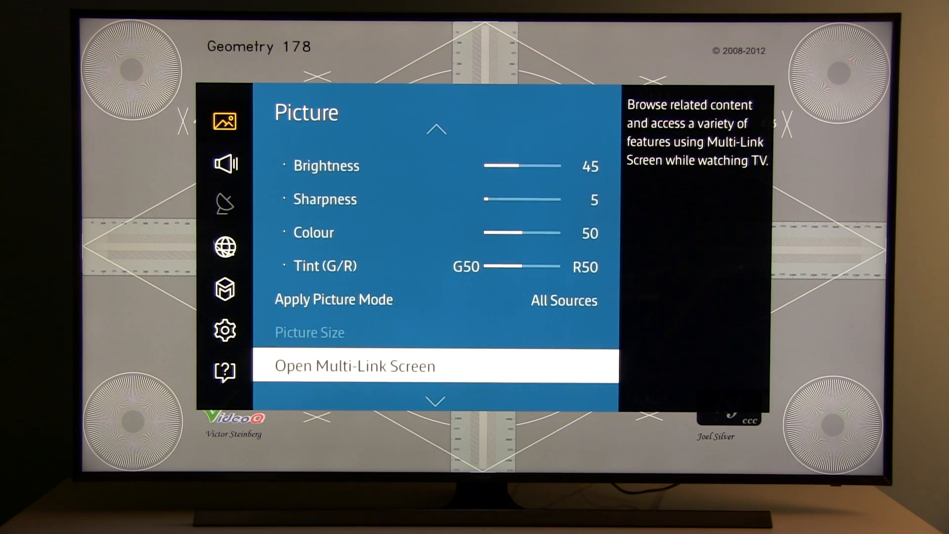
{"action": "key", "text": "Up"}
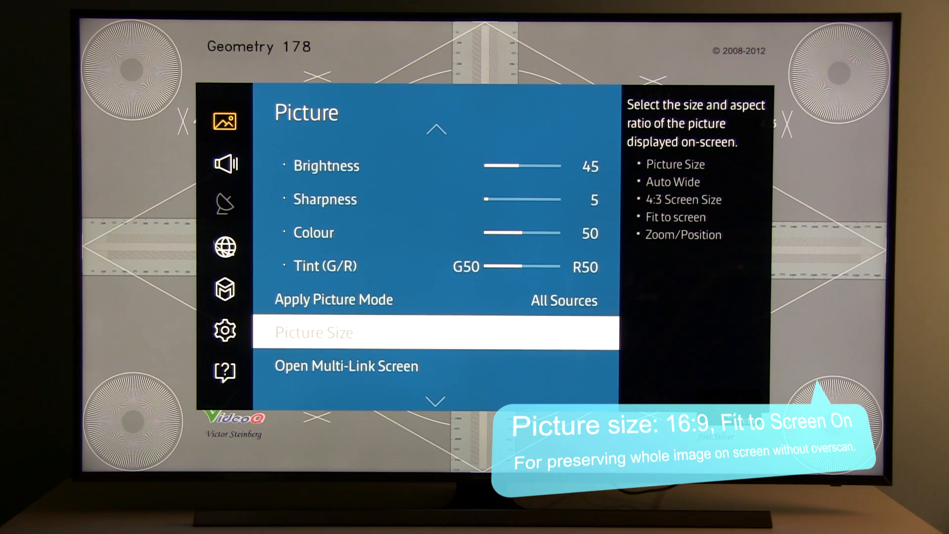
{"action": "scroll", "scroll_direction": "down", "scroll_amount": 3}
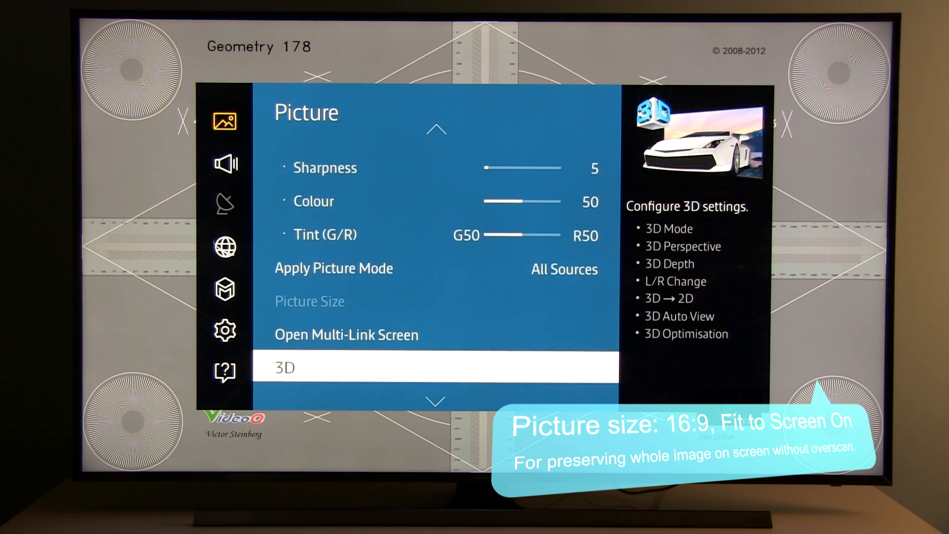
{"action": "scroll", "scroll_direction": "down", "scroll_amount": 3}
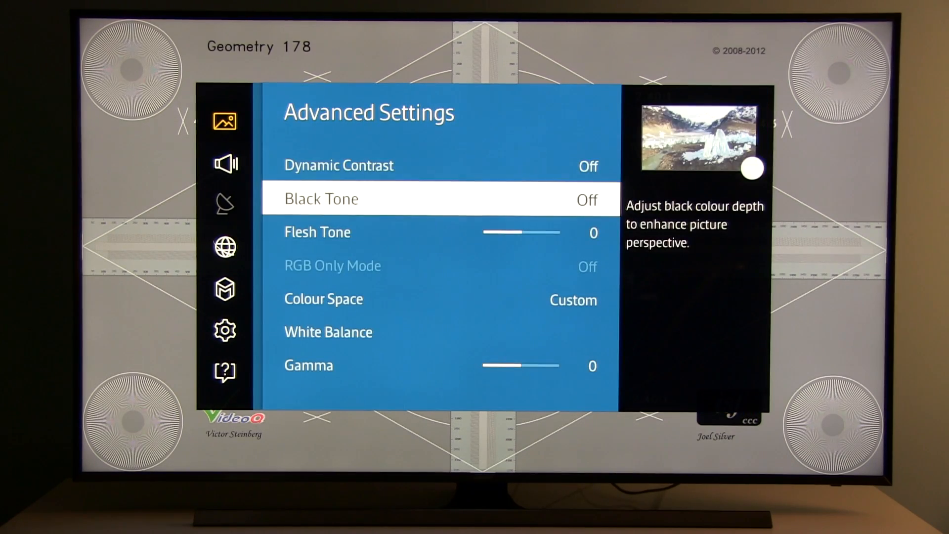
Step: Adjust the Custom Colour Space colours from Flesh Tone onward, then reach White Balance
{"action": "key", "text": "Down"}
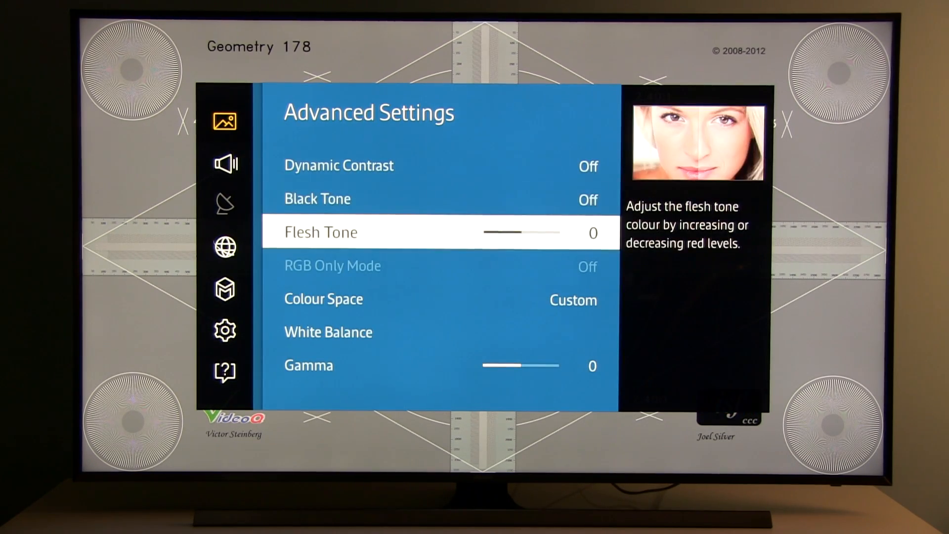
{"action": "key", "text": "Down"}
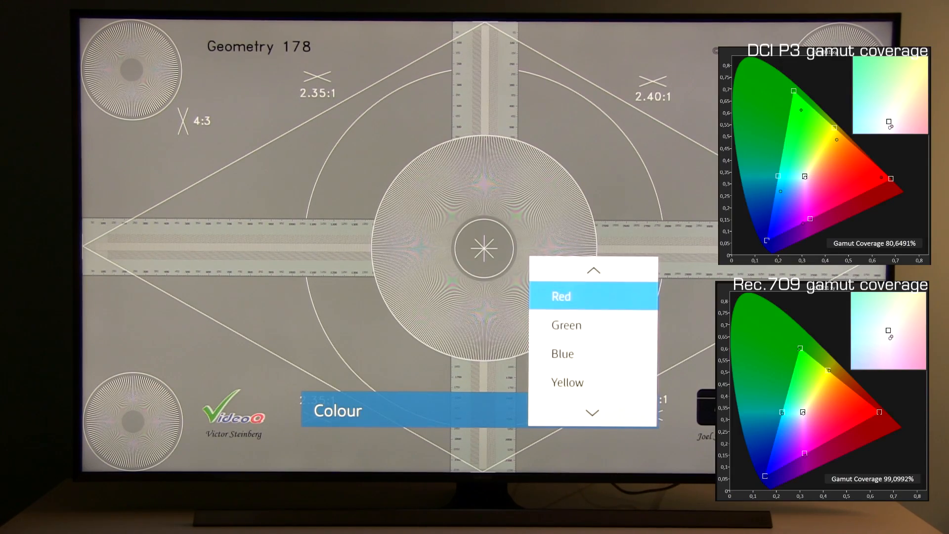
{"action": "left_click", "coordinate": [561, 296]}
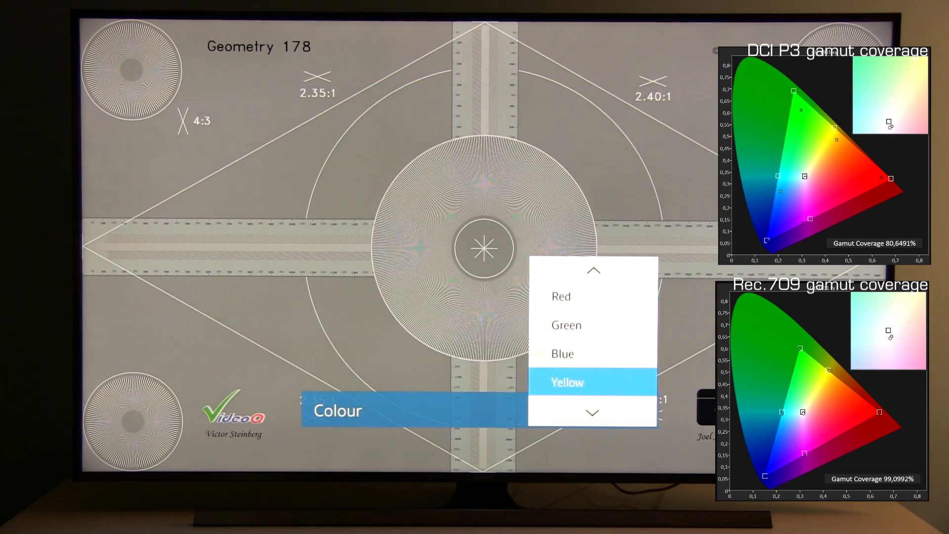
{"action": "left_click", "coordinate": [566, 383]}
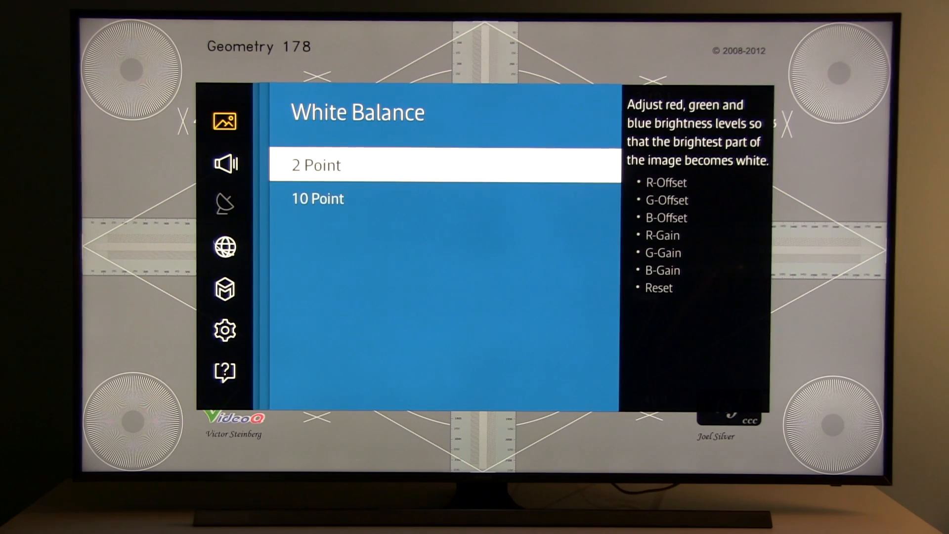
Step: Set the 2-point white balance offsets and gains, then switch to 10-point control
{"action": "left_click", "coordinate": [314, 164]}
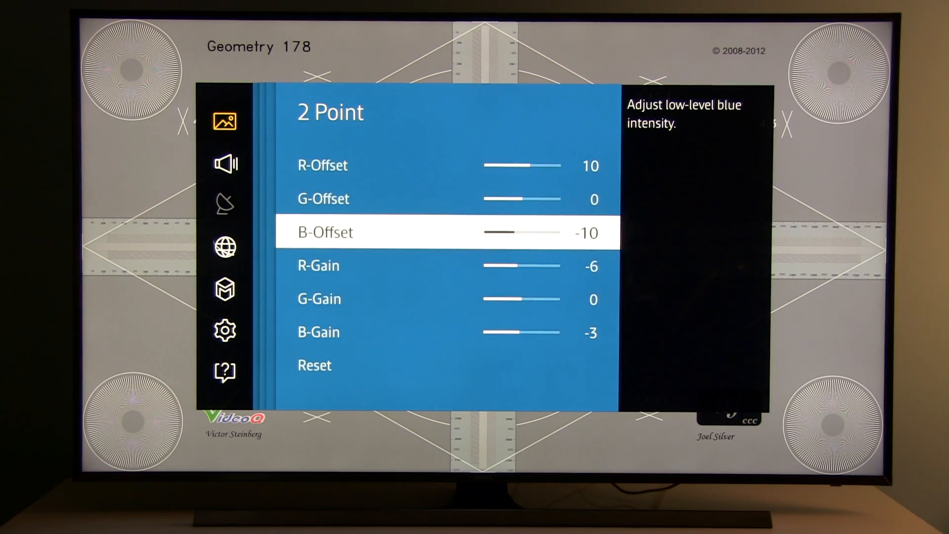
{"action": "key", "text": "down"}
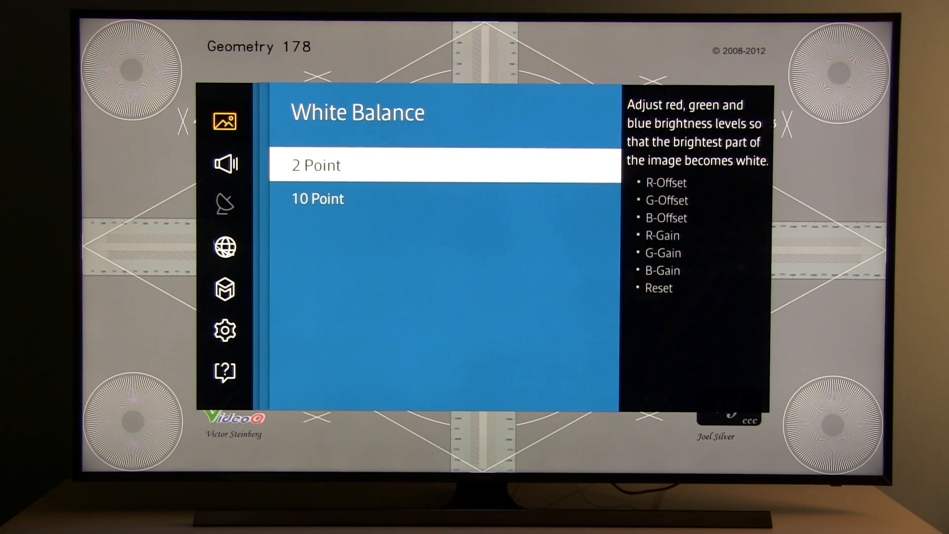
{"action": "left_click", "coordinate": [318, 198]}
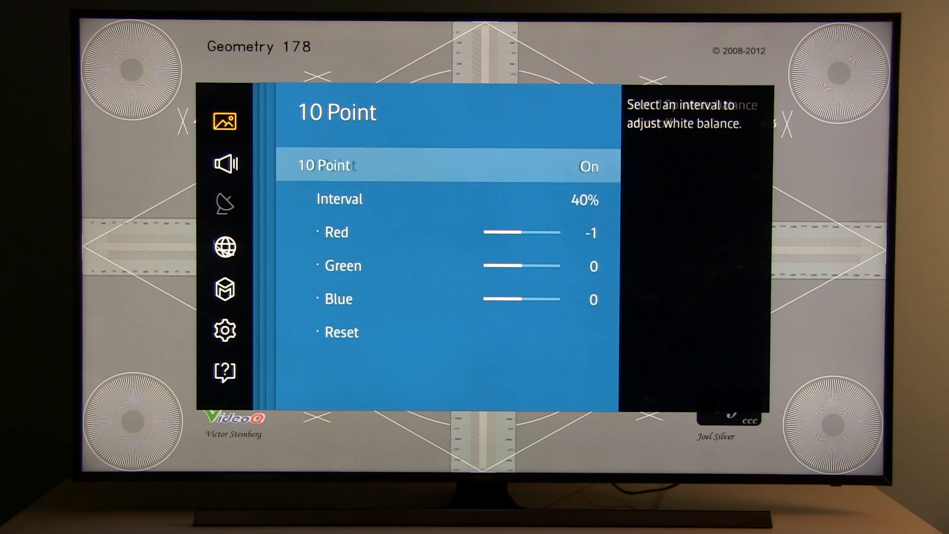
{"action": "left_click", "coordinate": [339, 199]}
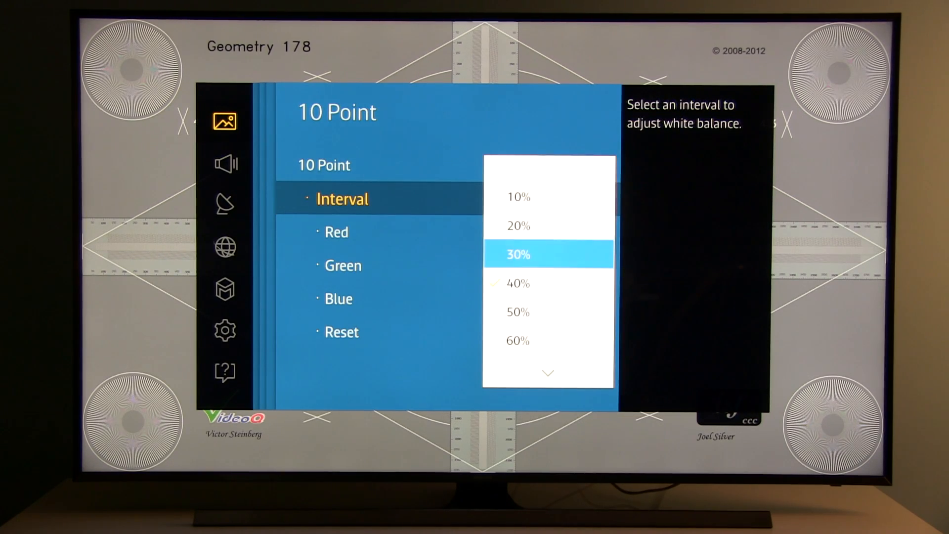
Step: Step the 10-point interval through 40%, 50% and 70% and return to the Picture menu
{"action": "left_click", "coordinate": [517, 254]}
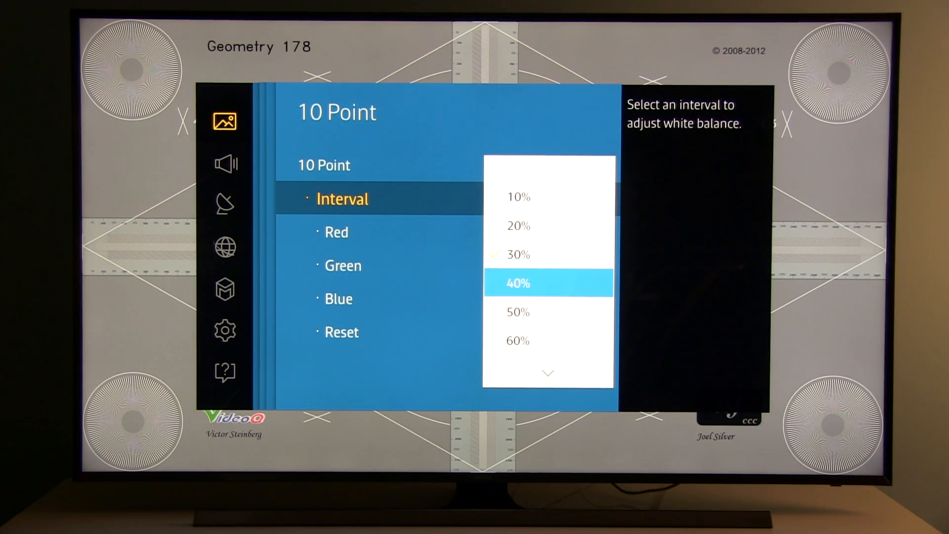
{"action": "left_click", "coordinate": [518, 282]}
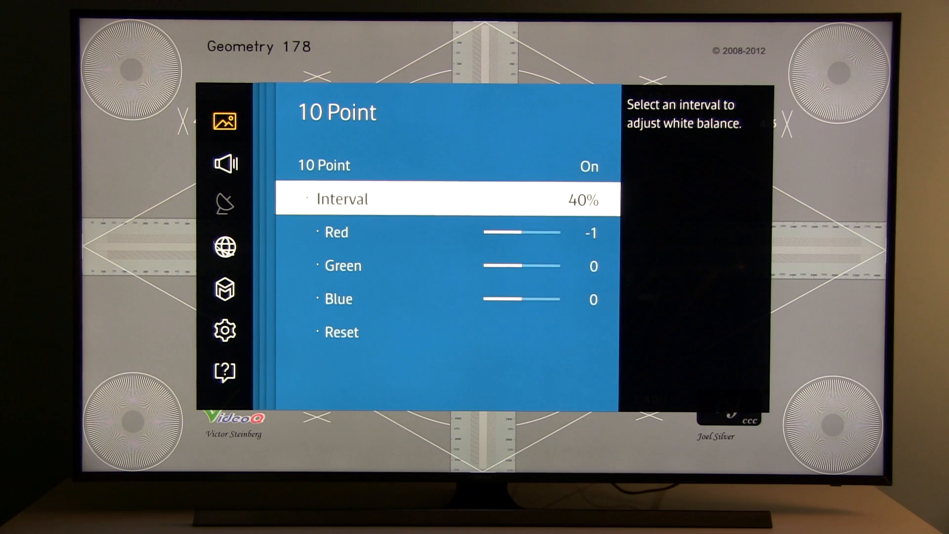
{"action": "left_click", "coordinate": [442, 198]}
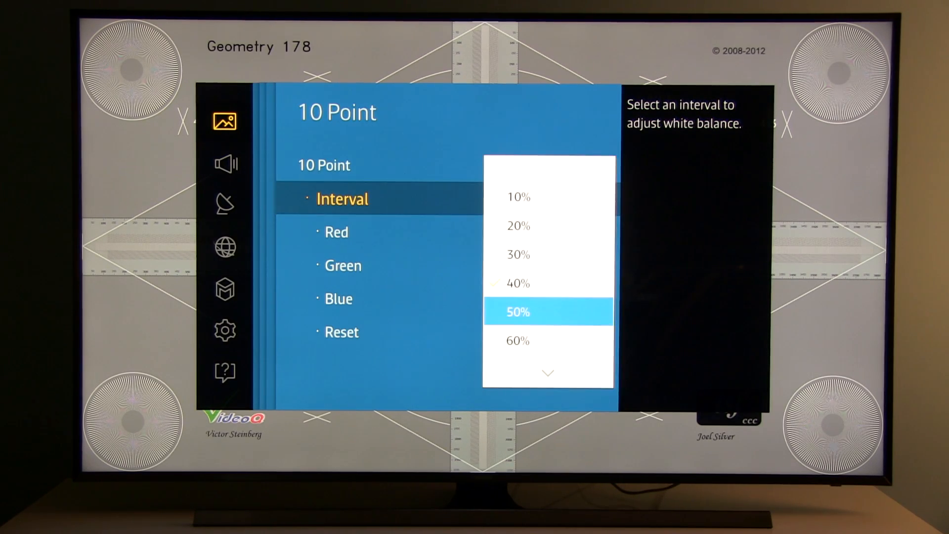
{"action": "left_click", "coordinate": [516, 312]}
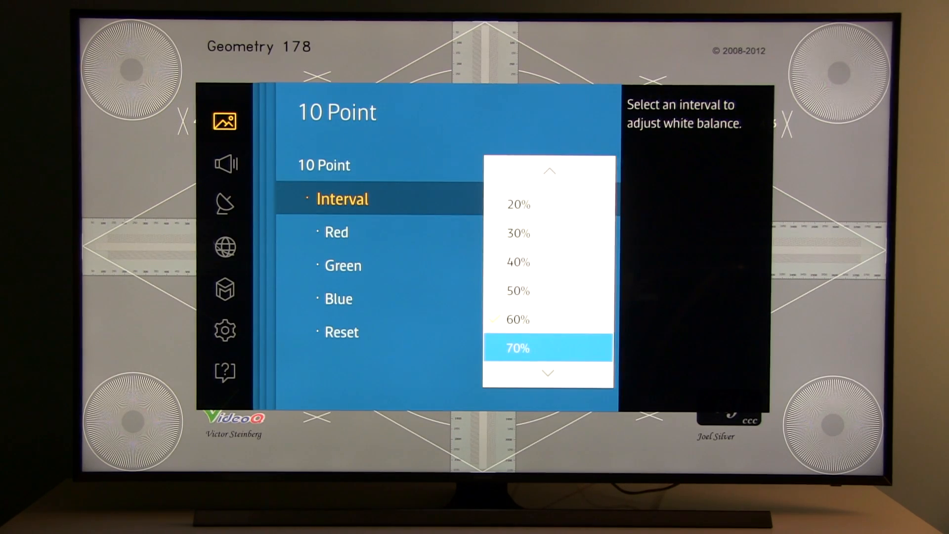
{"action": "left_click", "coordinate": [516, 347]}
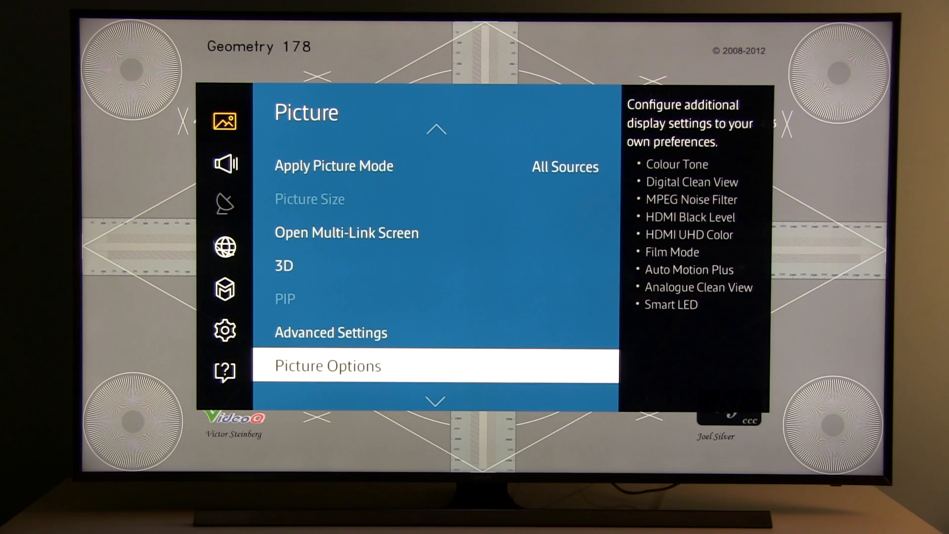
Step: In Picture Options keep Colour Tone Warm2 and review noise filter, HDMI Black Level and Film Mode
{"action": "left_click", "coordinate": [325, 365]}
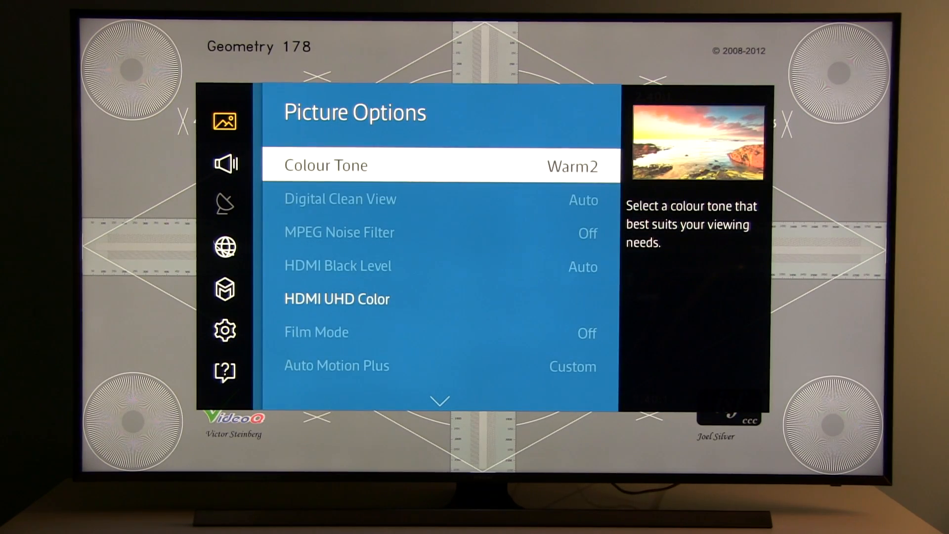
{"action": "key", "text": "Down"}
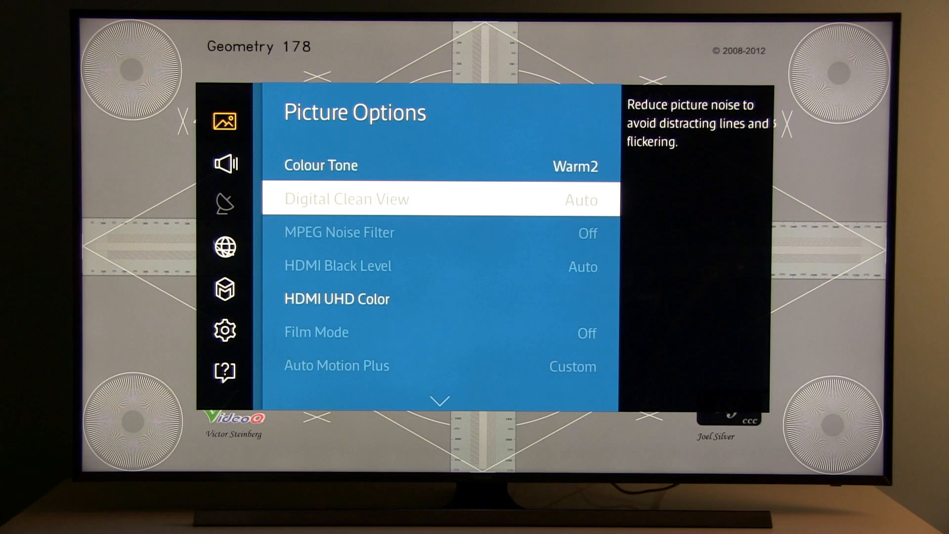
{"action": "key", "text": "Down"}
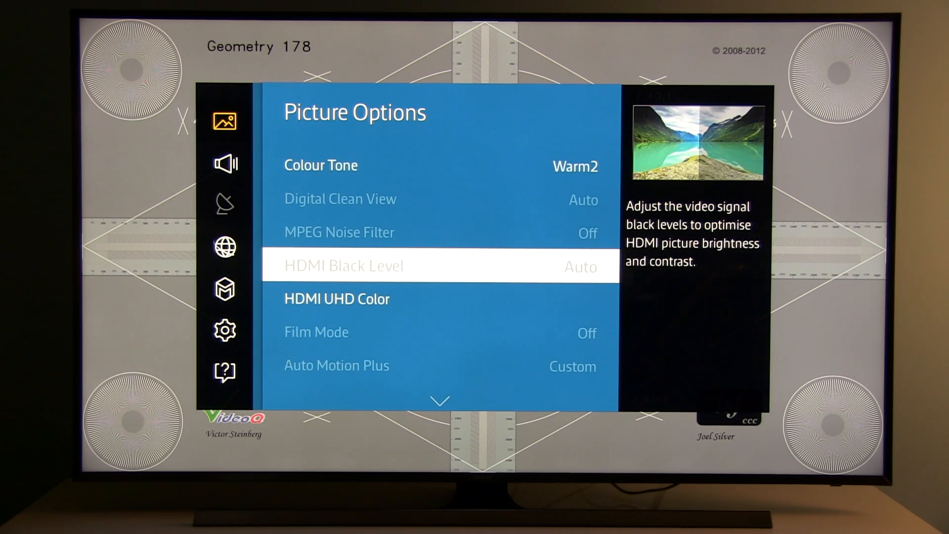
{"action": "key", "text": "Down"}
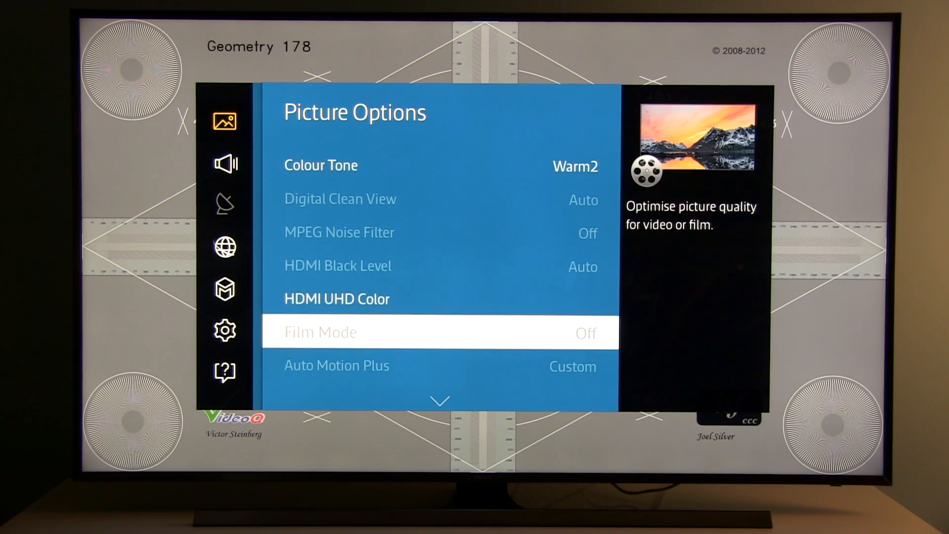
{"action": "scroll", "scroll_direction": "down", "scroll_amount": 3}
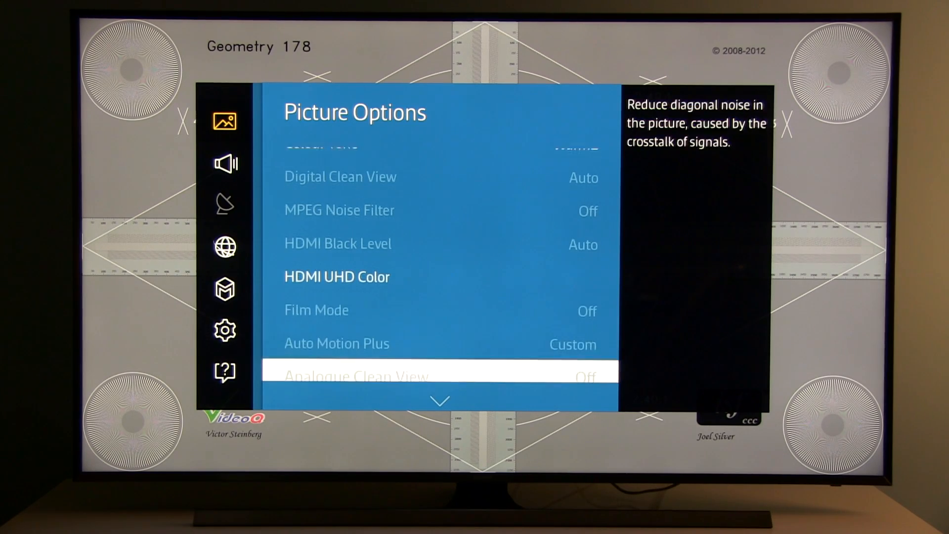
Step: Set Smart LED to Off and Apply Picture Mode to All Sources
{"action": "key", "text": "Up"}
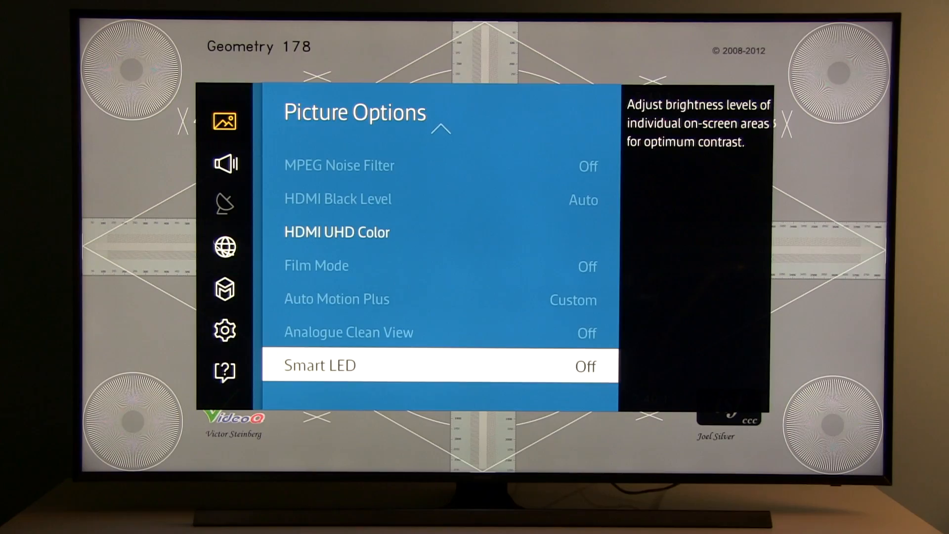
{"action": "left_click", "coordinate": [439, 366]}
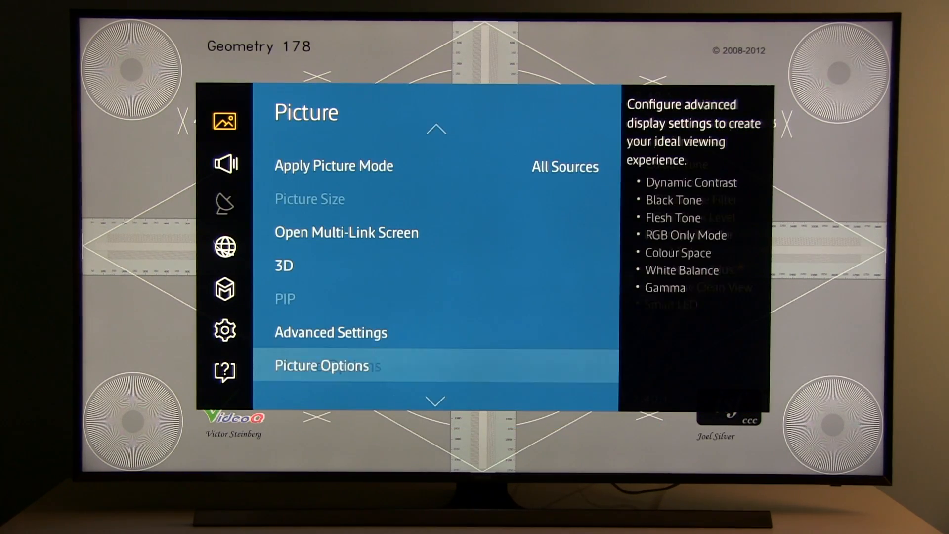
{"action": "key", "text": "up"}
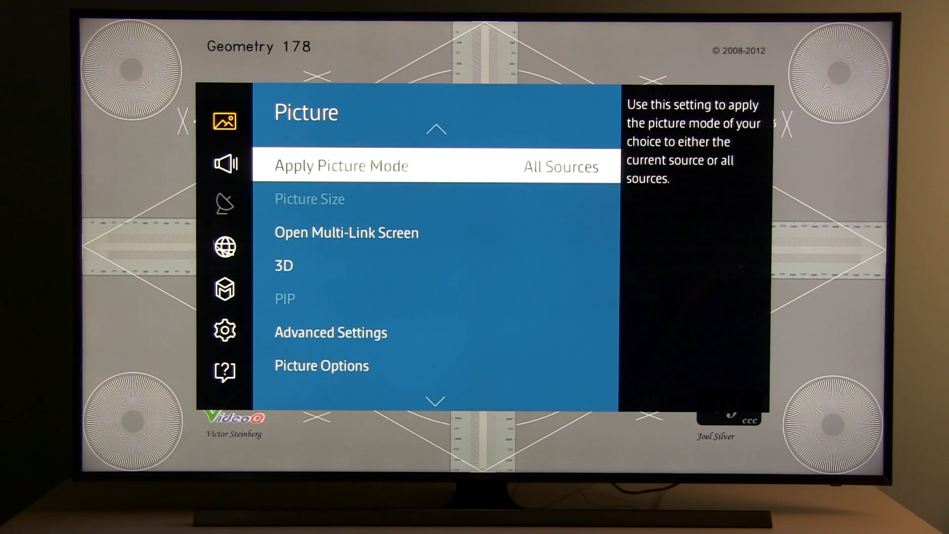